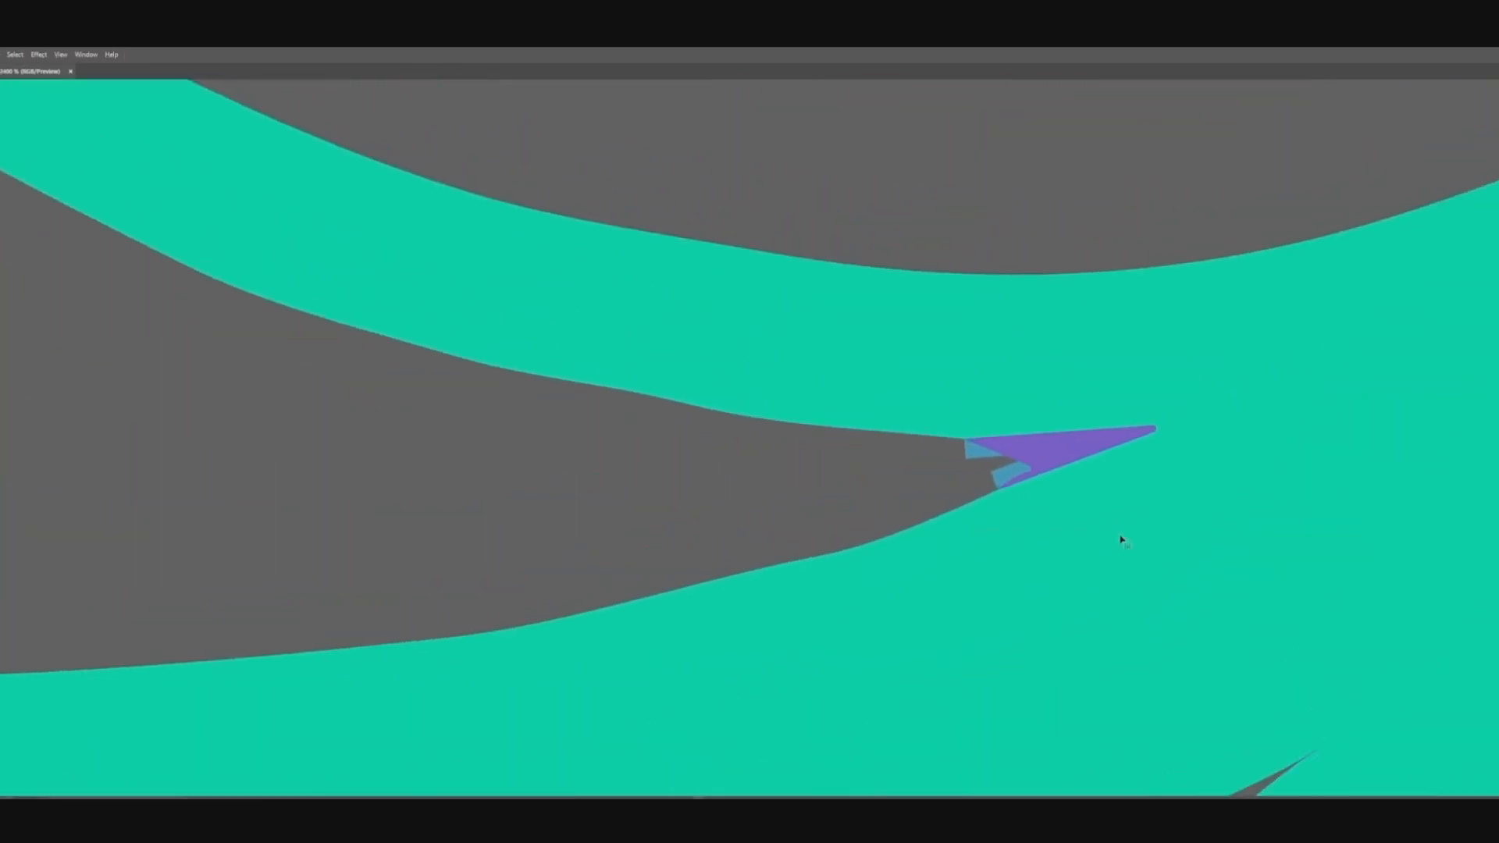
mouse_move(877, 475)
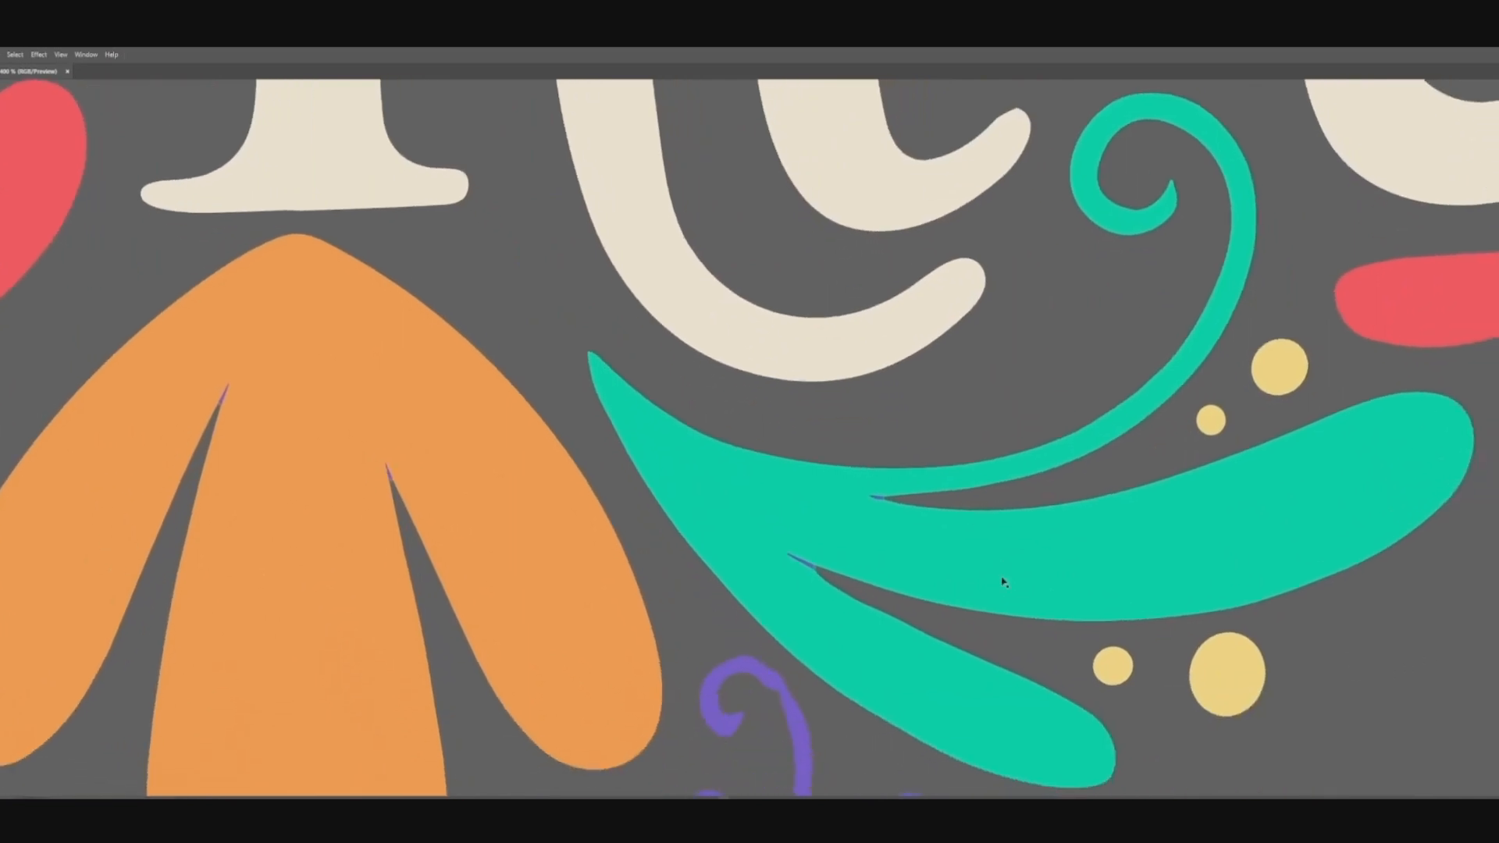
mouse_move(991, 622)
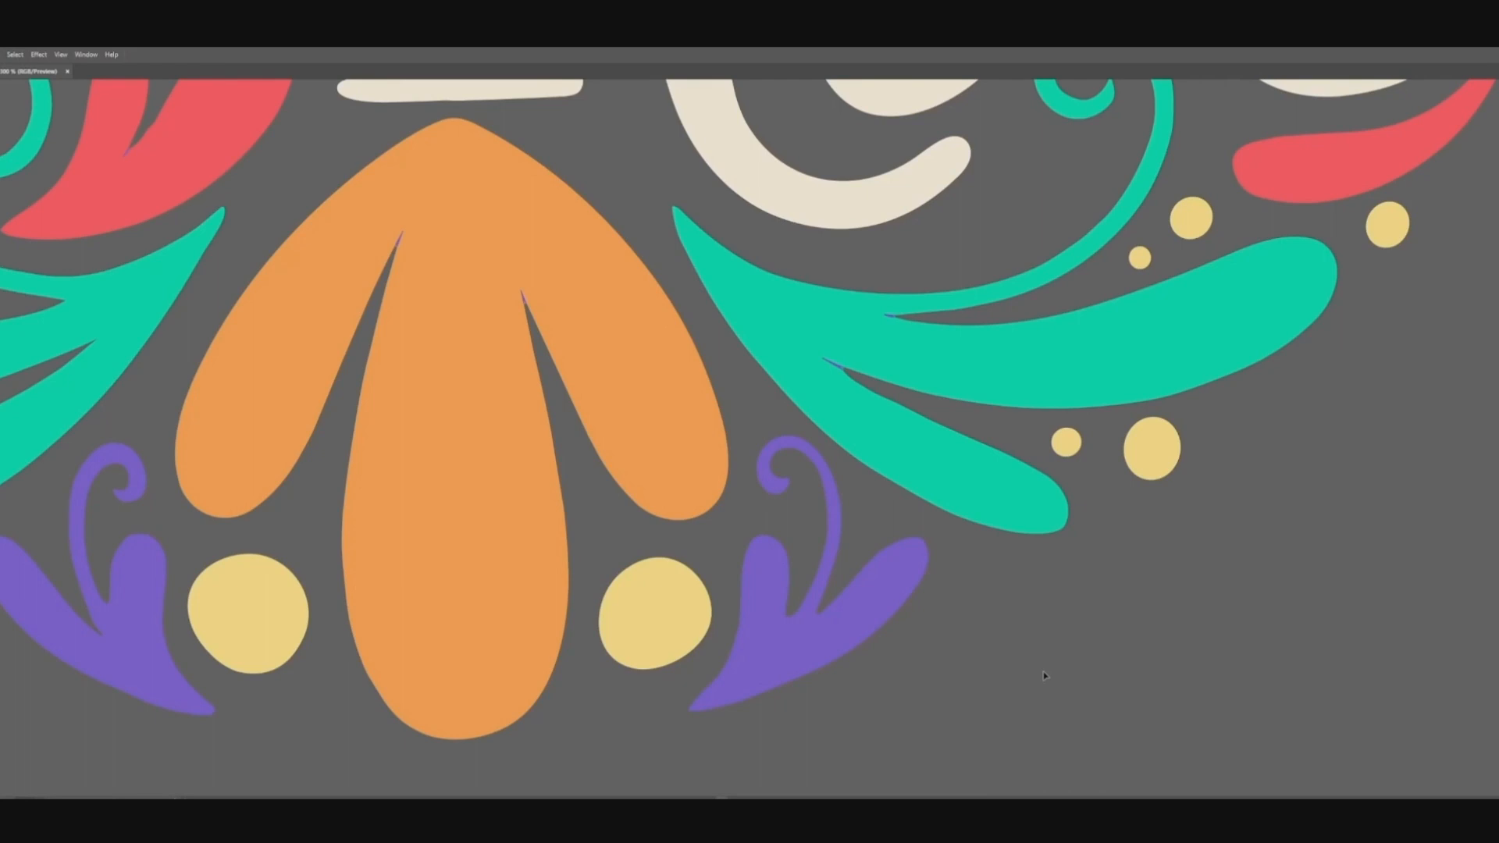
mouse_move(1163, 619)
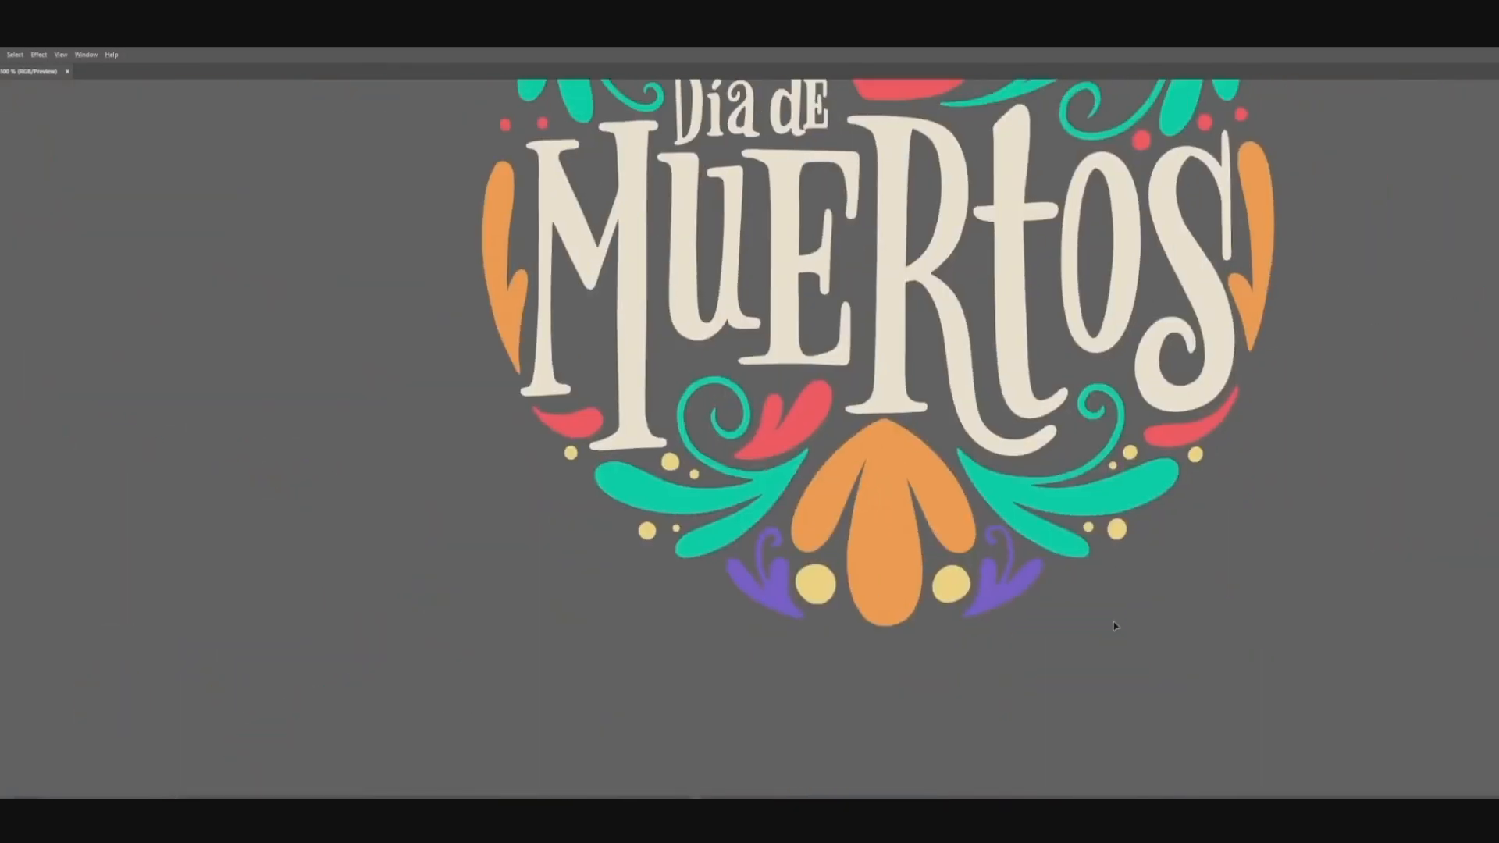
mouse_move(676, 517)
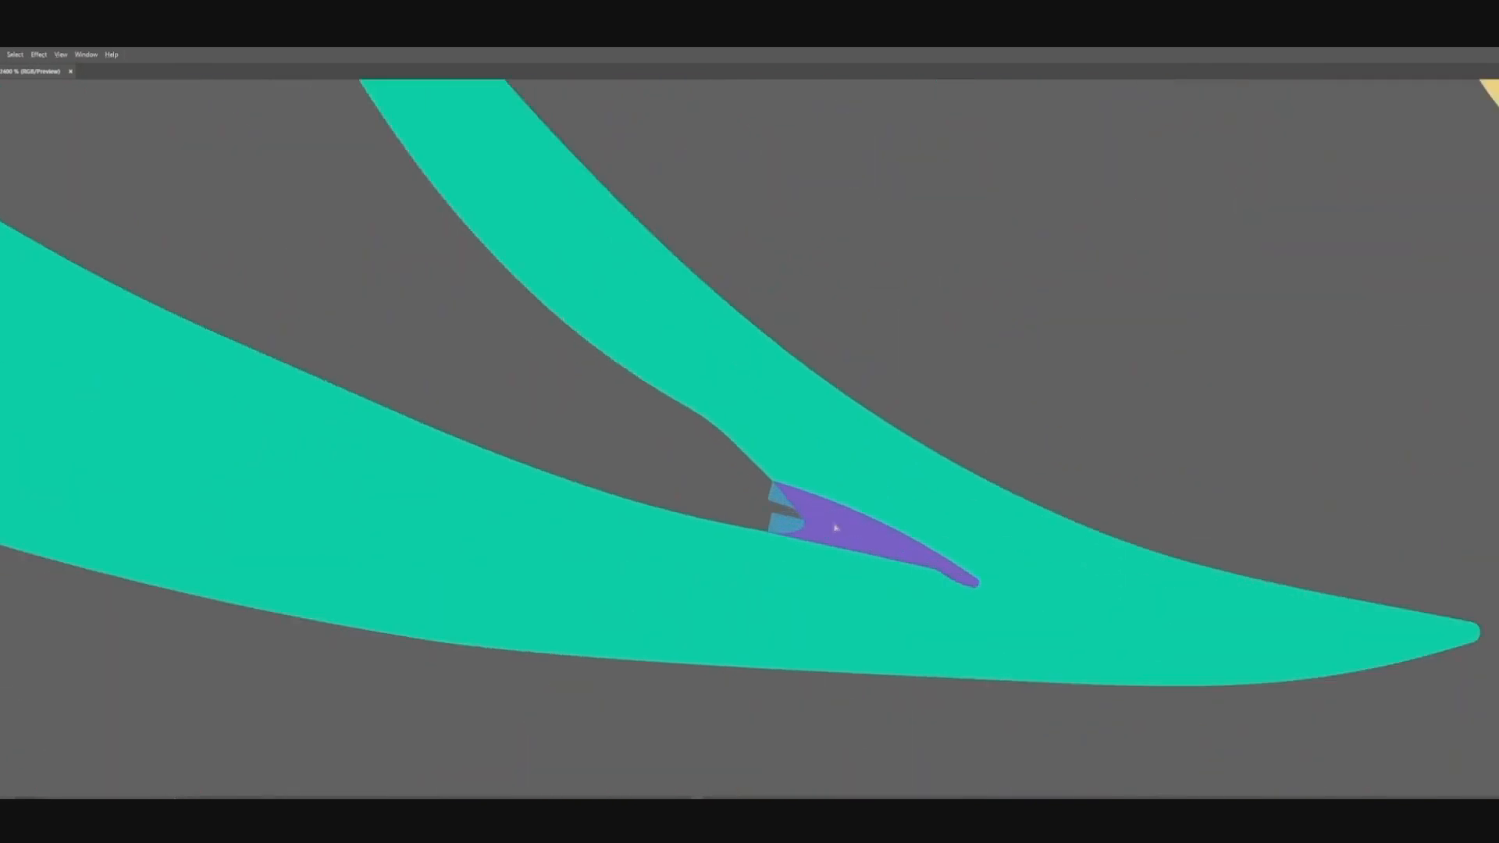
mouse_move(851, 482)
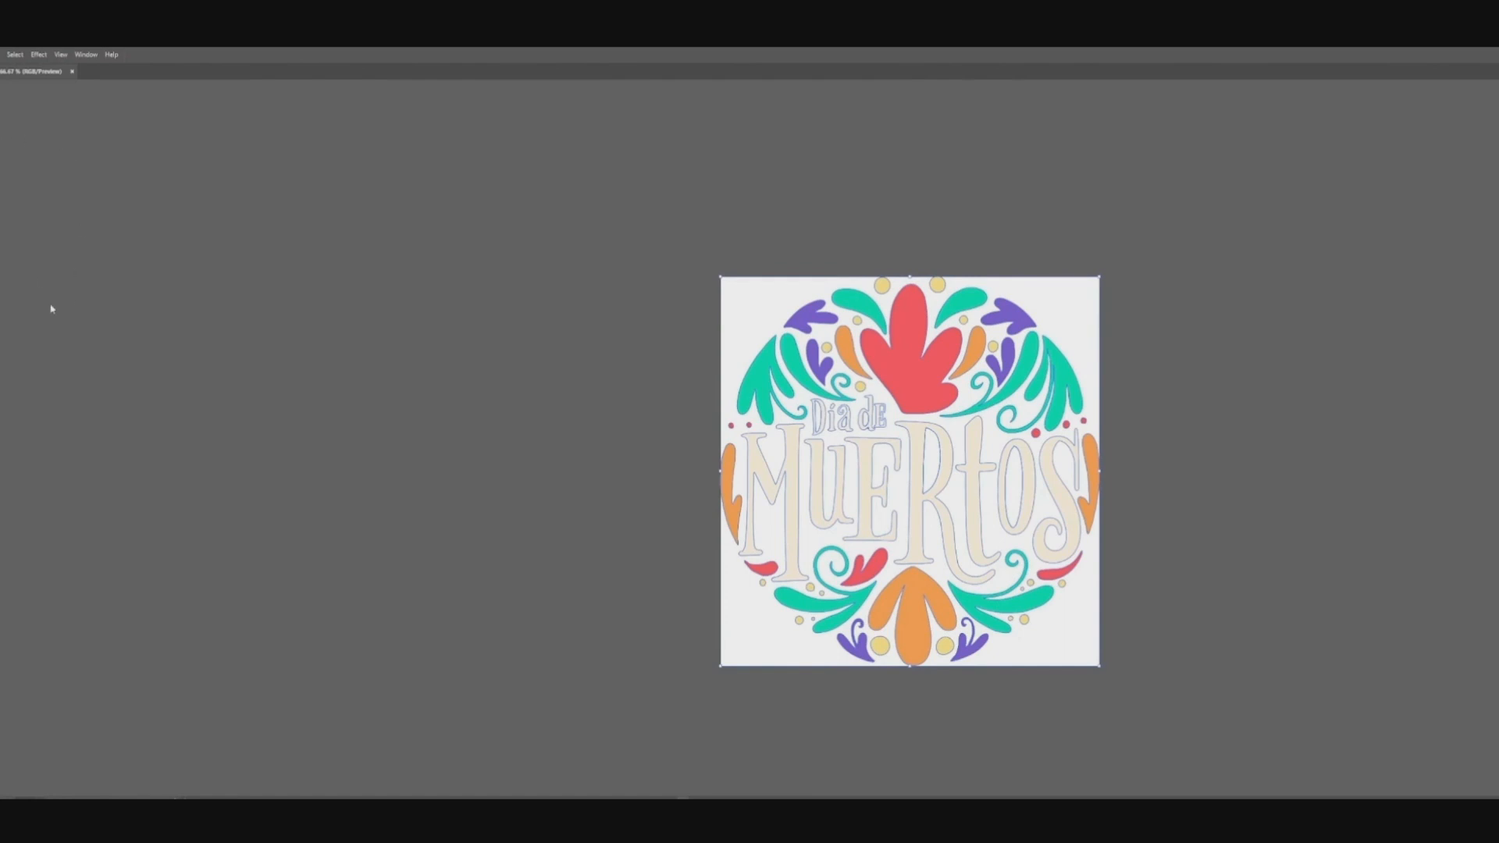
mouse_move(100, 145)
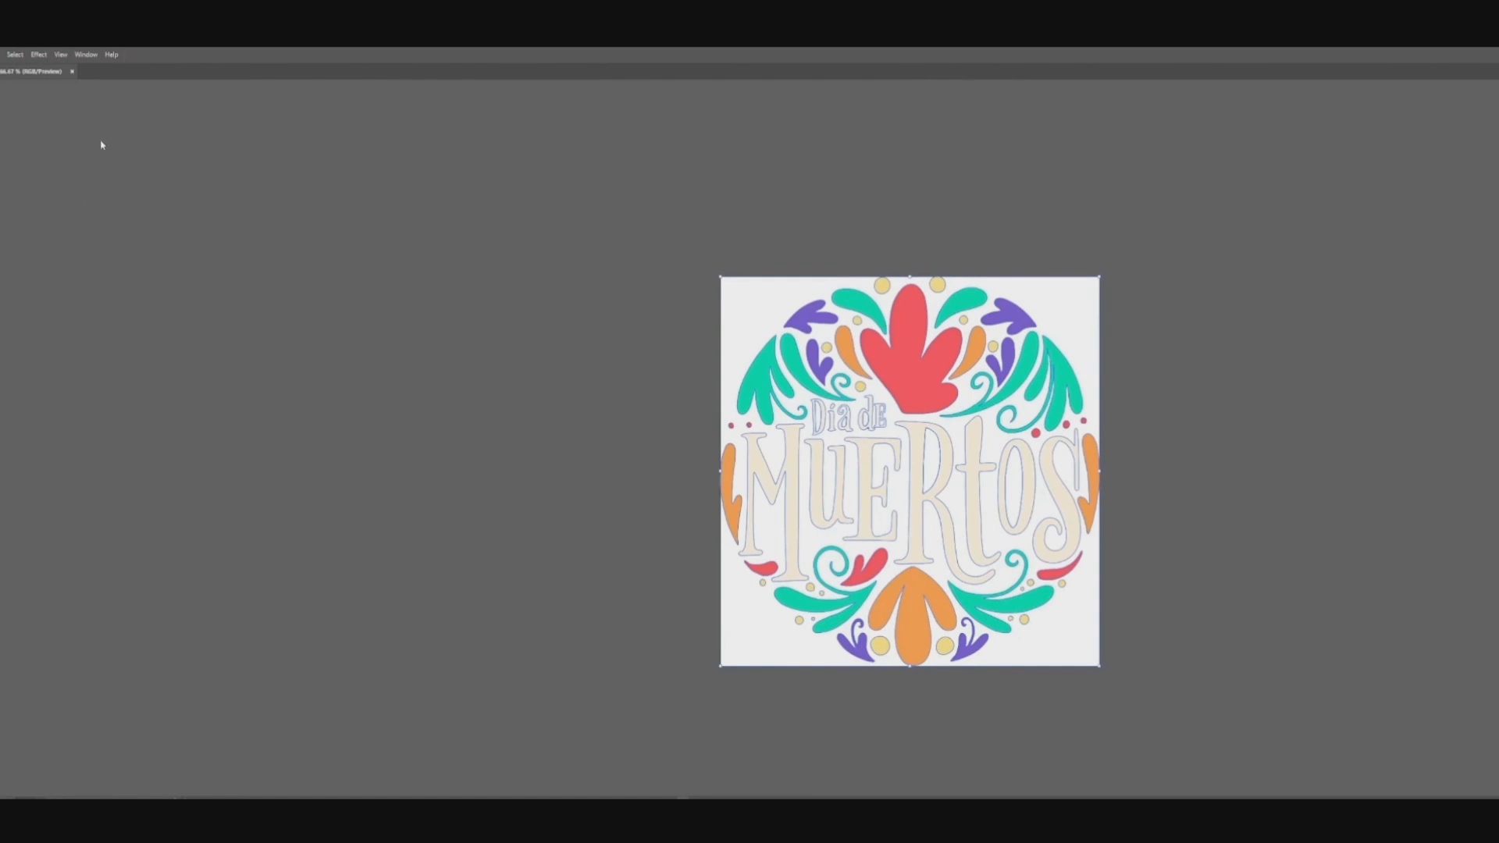
mouse_move(140, 165)
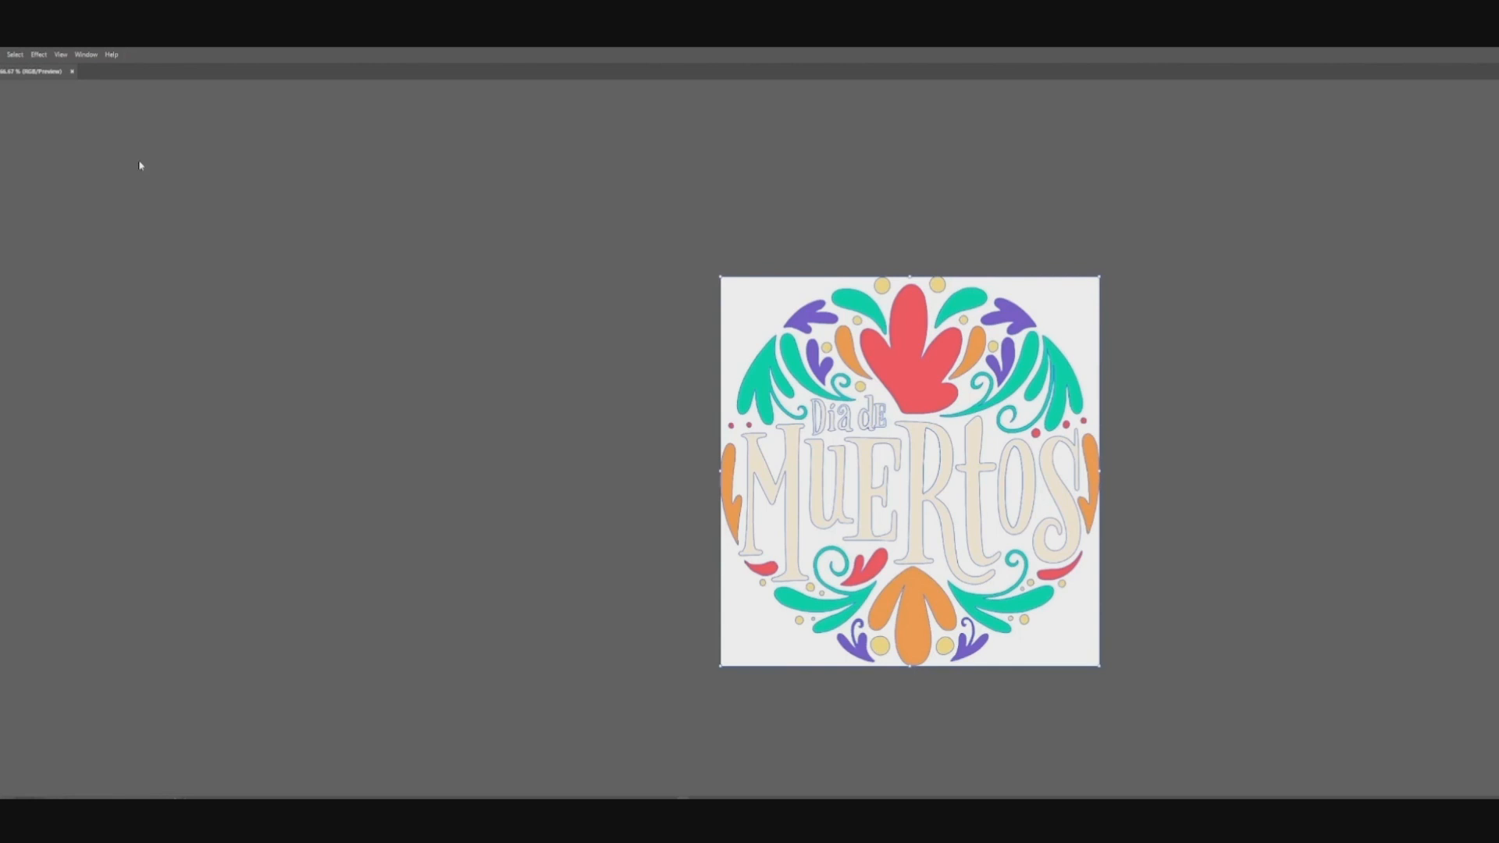
mouse_move(64, 113)
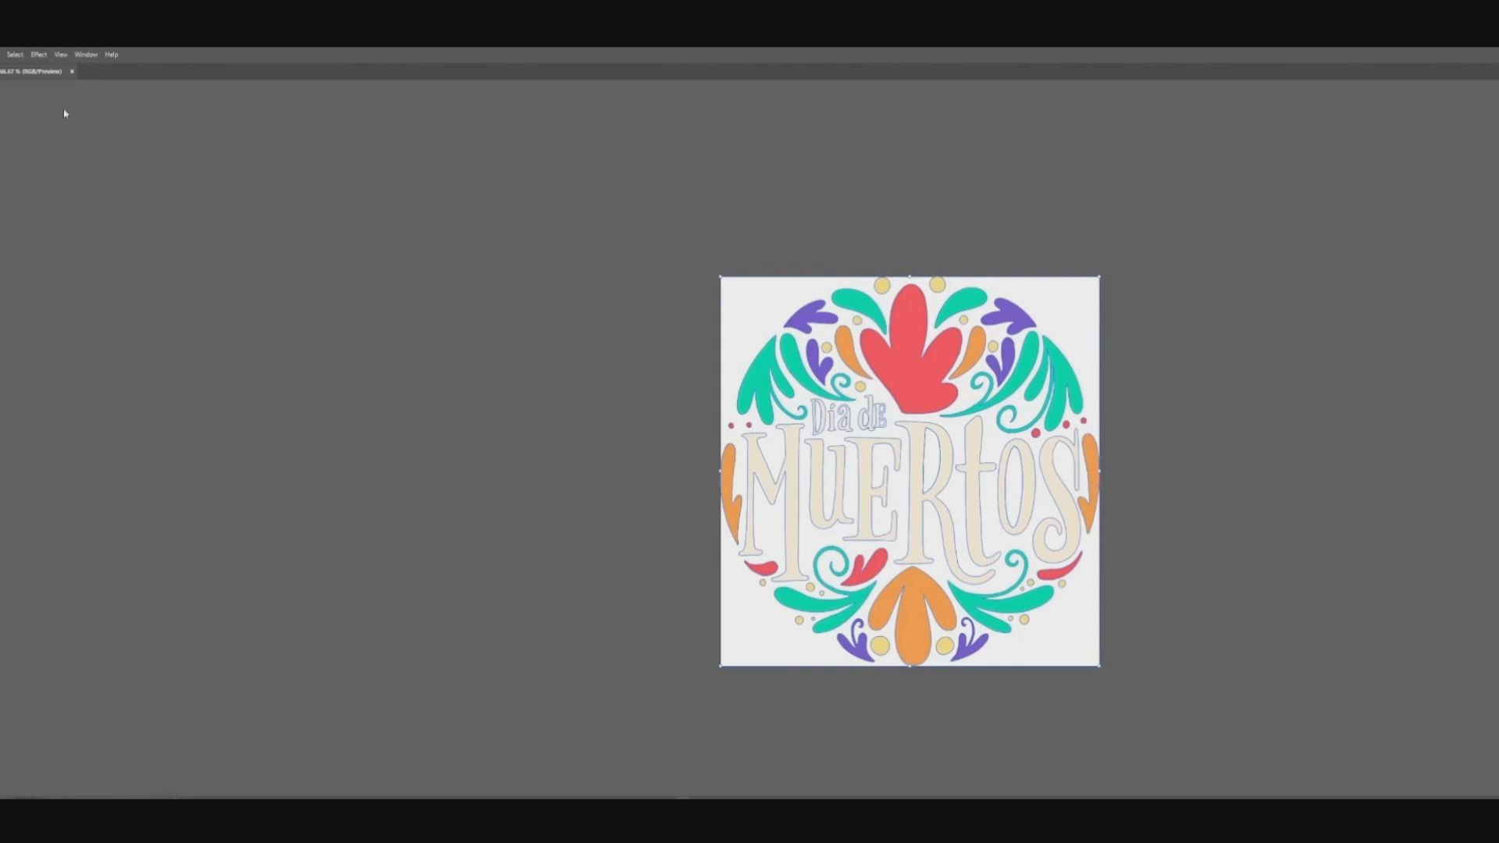
mouse_move(106, 284)
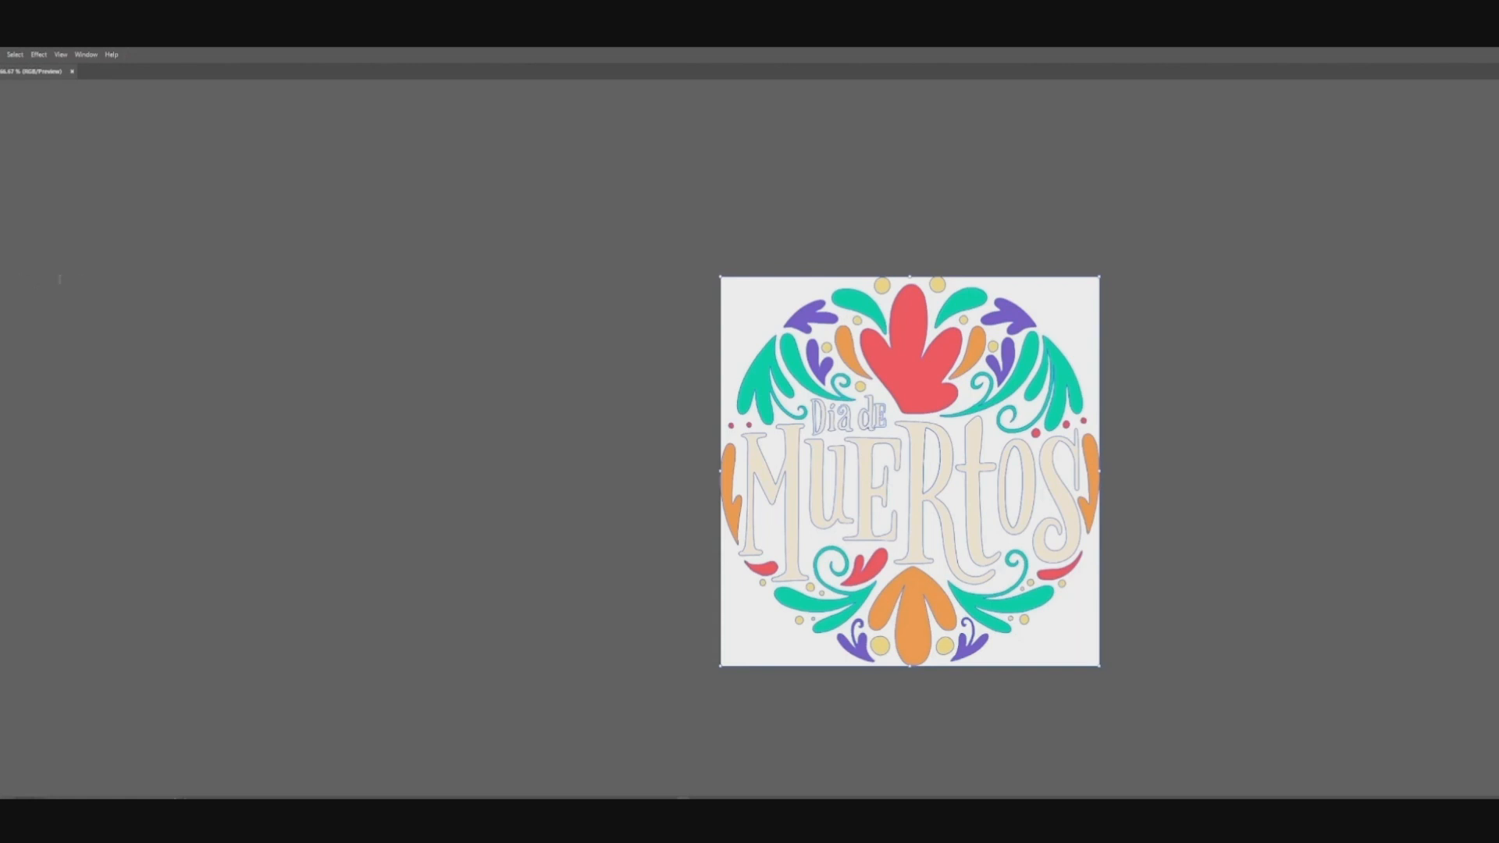
mouse_move(221, 332)
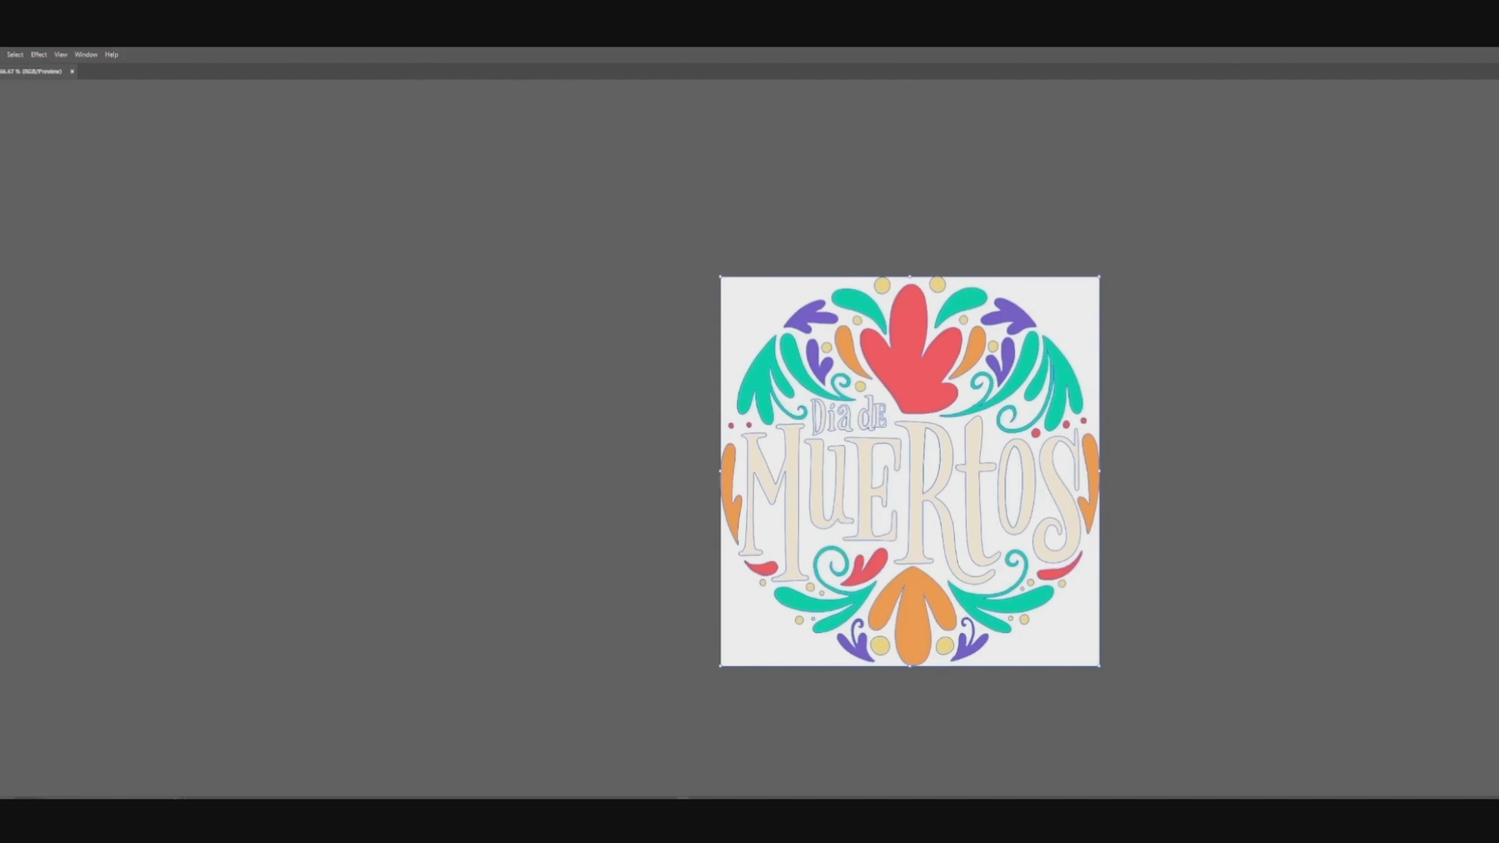
mouse_move(242, 221)
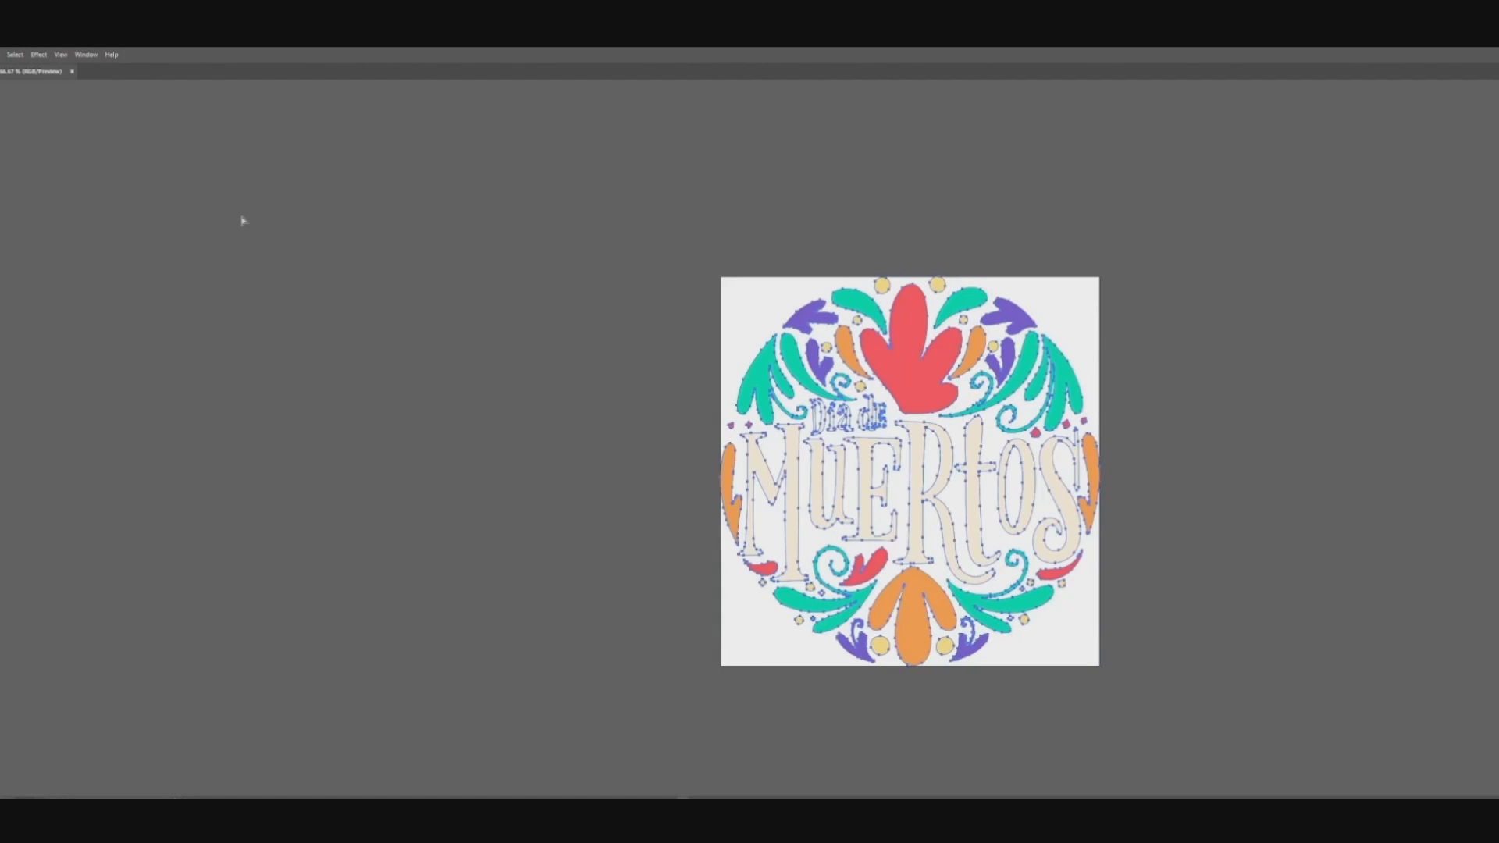
mouse_move(593, 377)
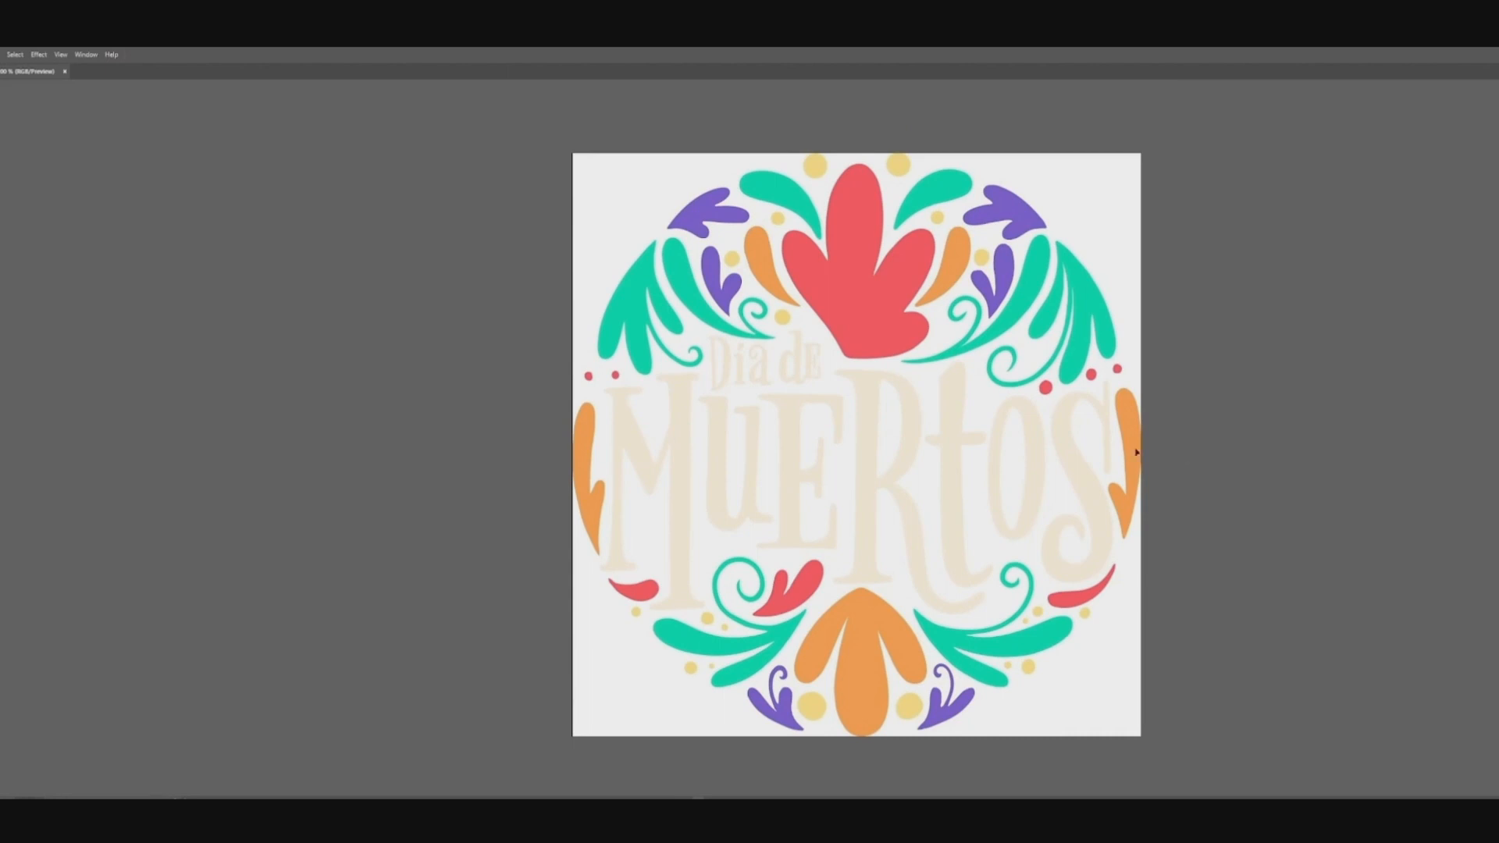
mouse_move(36, 255)
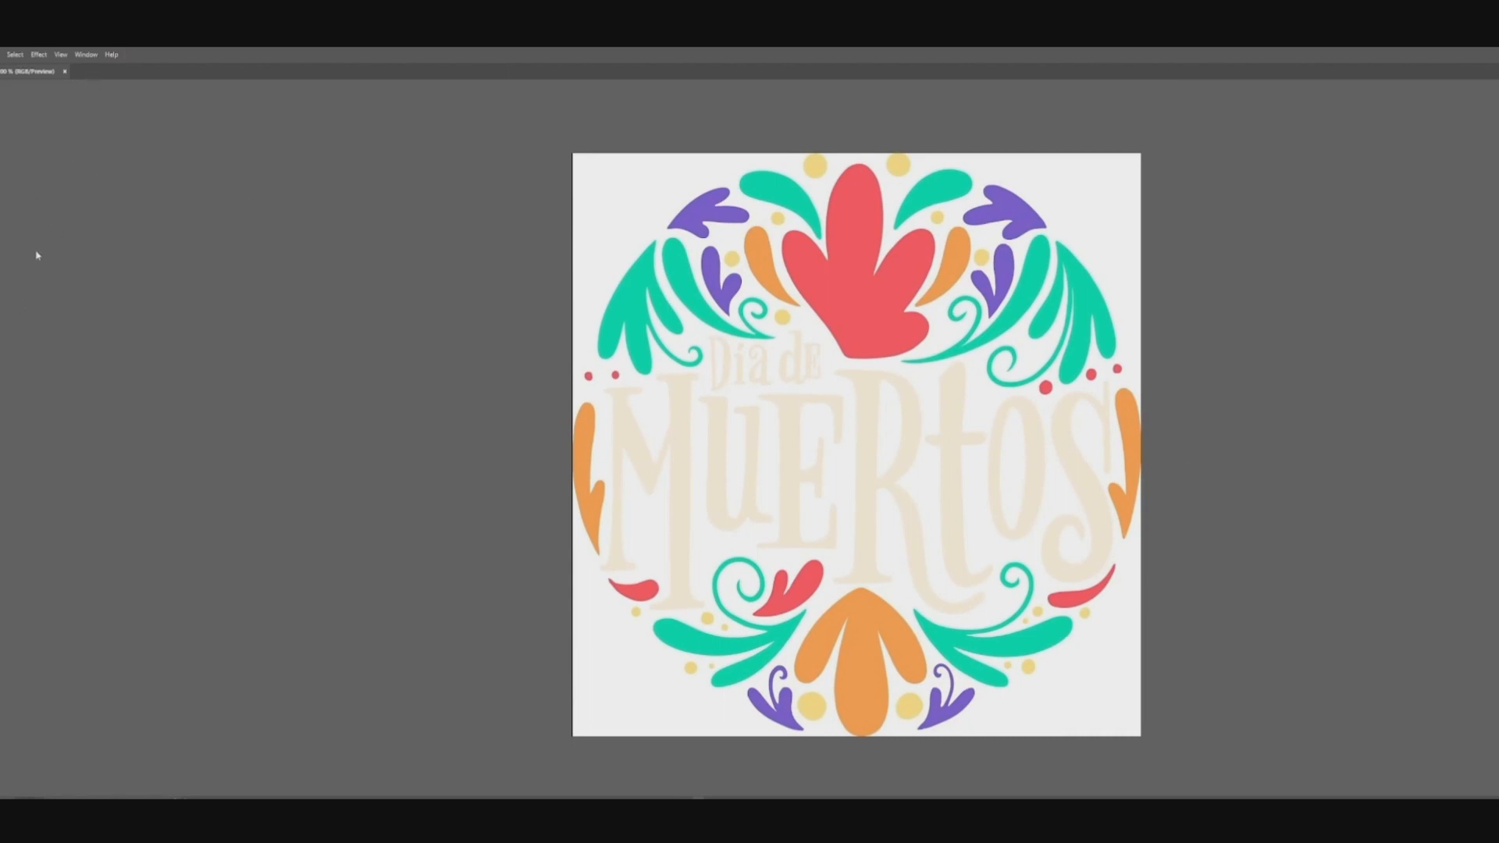
mouse_move(241, 340)
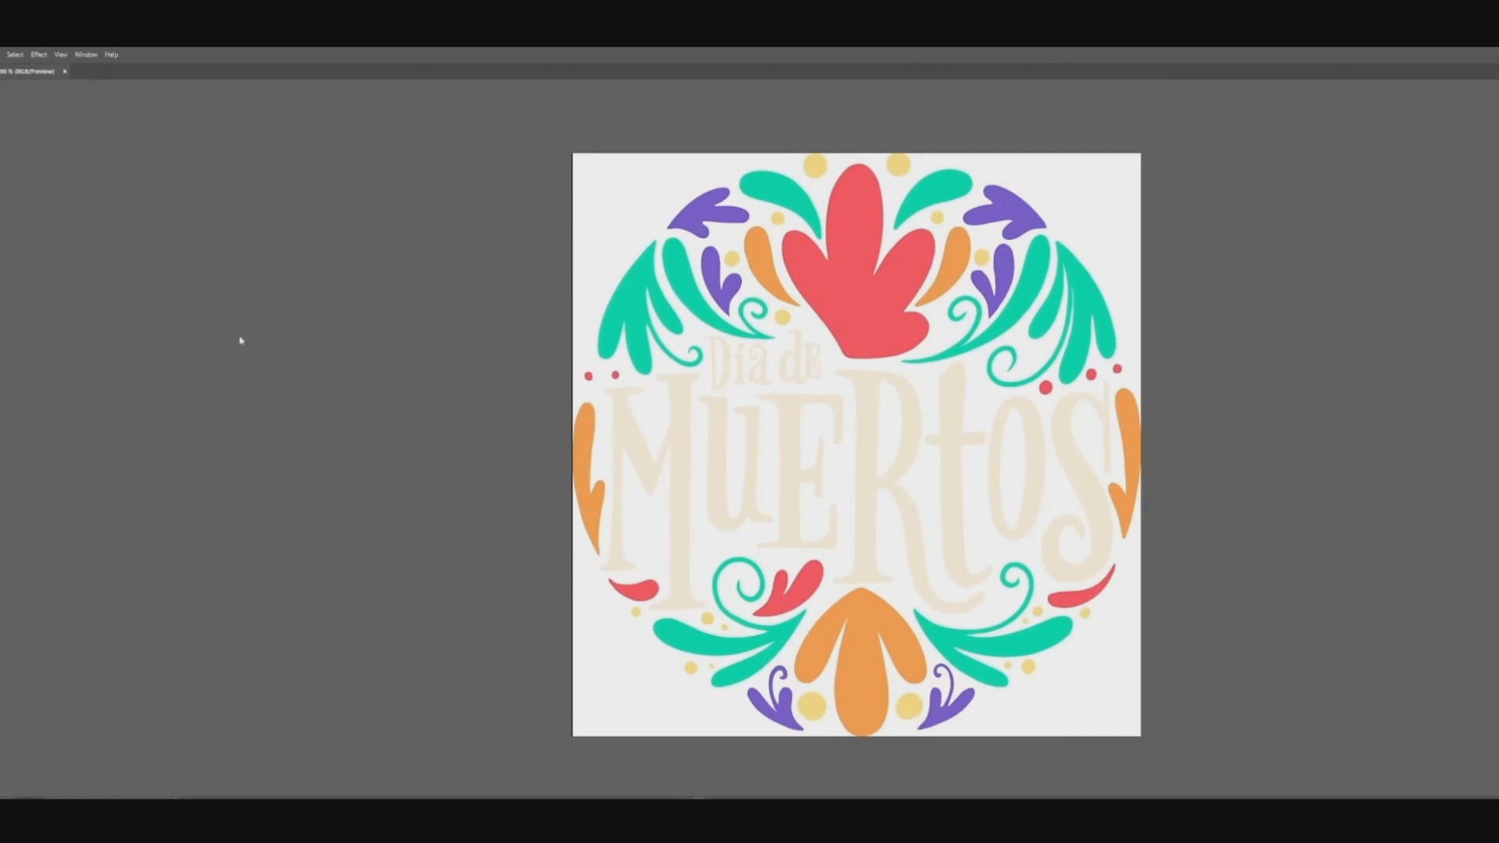
mouse_move(761, 458)
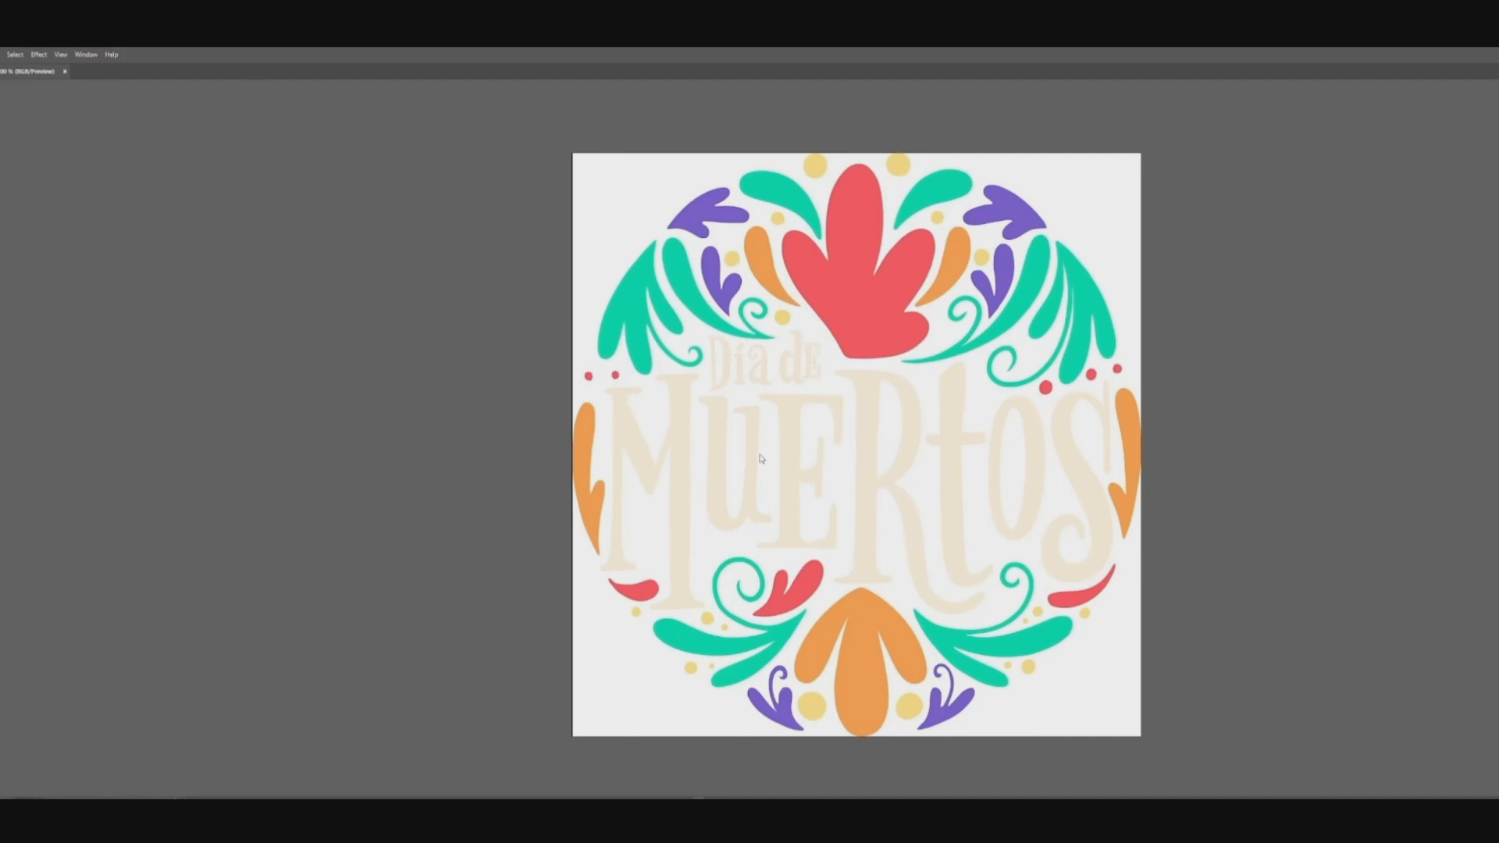